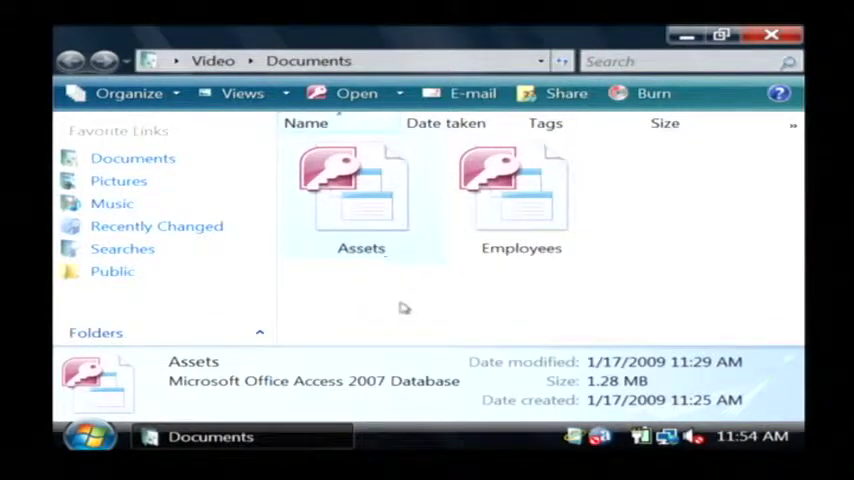
- Search Google for 'microsoft access 2007 runtime' from the Internet Explorer address bar
{"action": "left_click", "coordinate": [355, 195]}
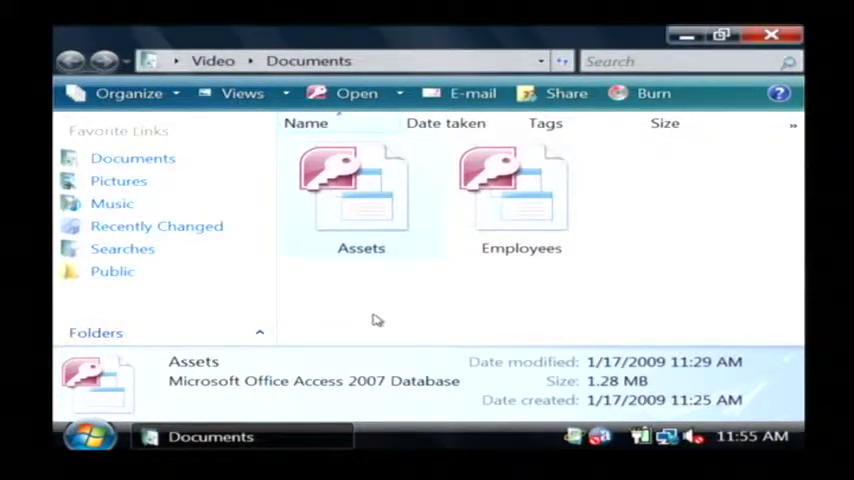
{"action": "mouse_move", "coordinate": [398, 307]}
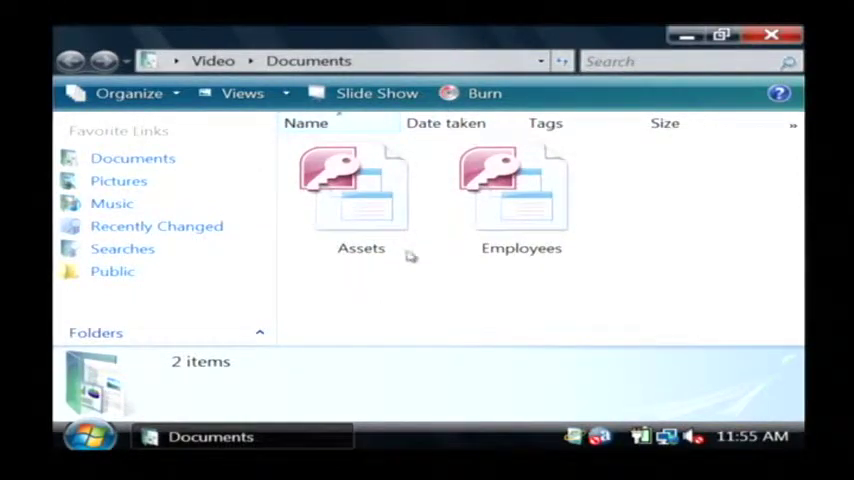
{"action": "left_click", "coordinate": [360, 190]}
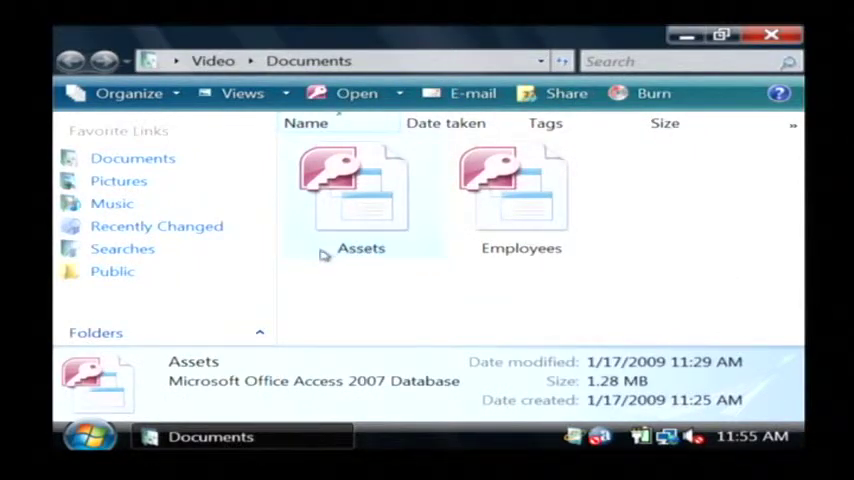
{"action": "mouse_move", "coordinate": [158, 436]}
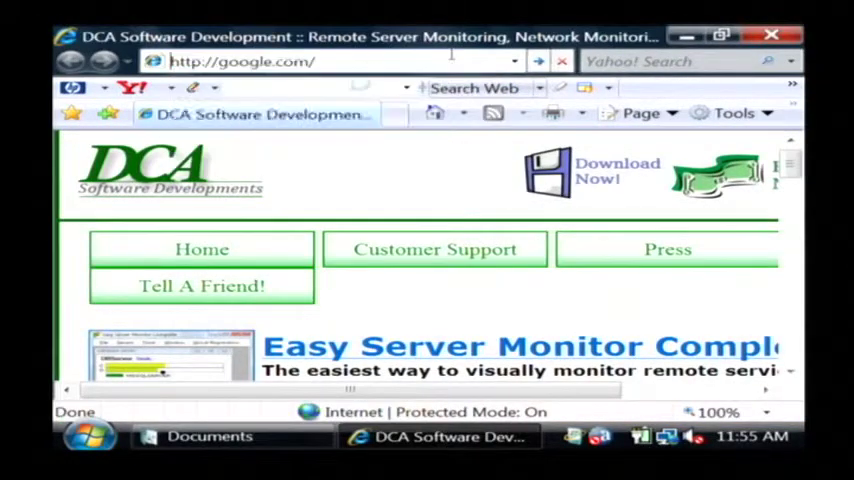
{"action": "type", "text": "microsoft access 2007 runtime"}
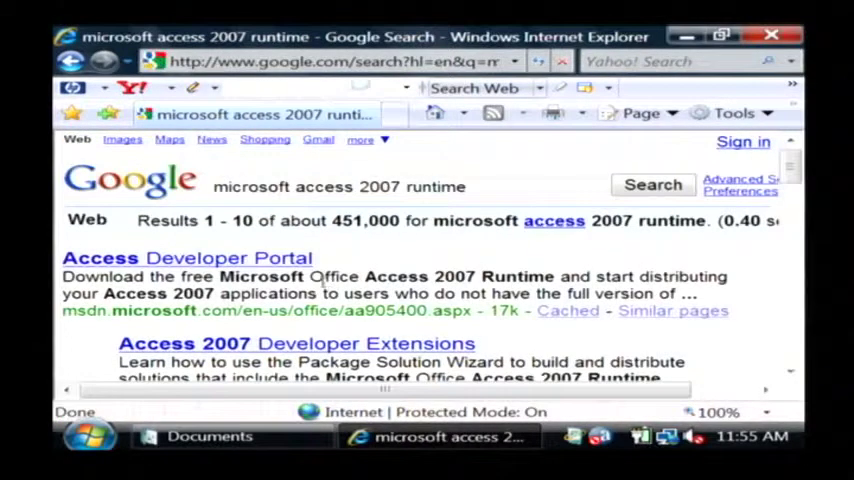
- Scroll down the Access Developer Portal to the Deploy Access 2007 Runtime-Based Solutions link
{"action": "scroll", "scroll_direction": "down", "scroll_amount": 3}
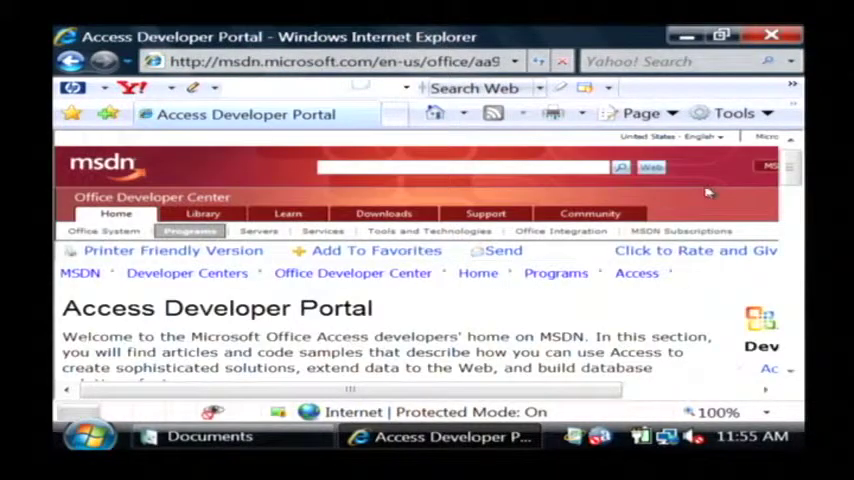
{"action": "scroll", "scroll_direction": "down", "scroll_amount": 3}
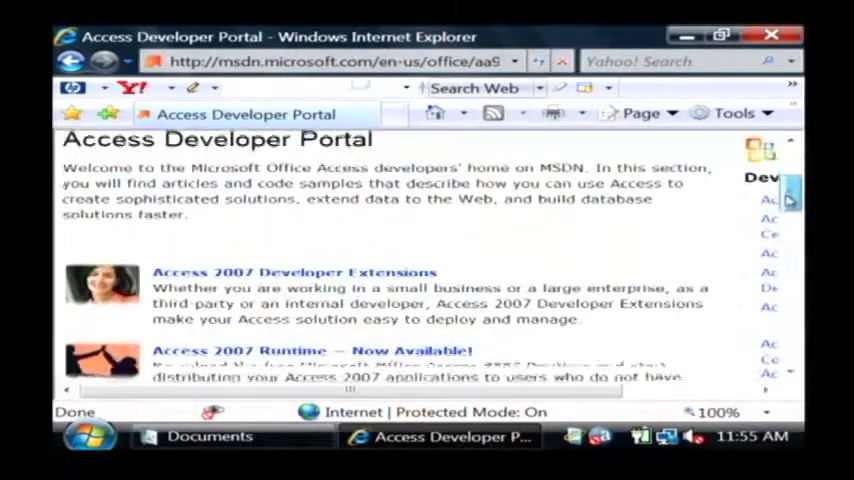
{"action": "scroll", "scroll_direction": "down", "scroll_amount": 3}
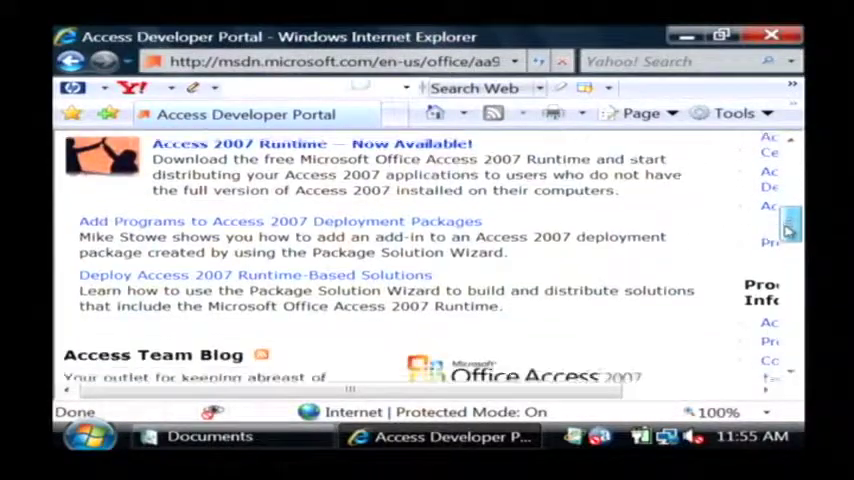
{"action": "scroll", "scroll_direction": "down", "scroll_amount": 3}
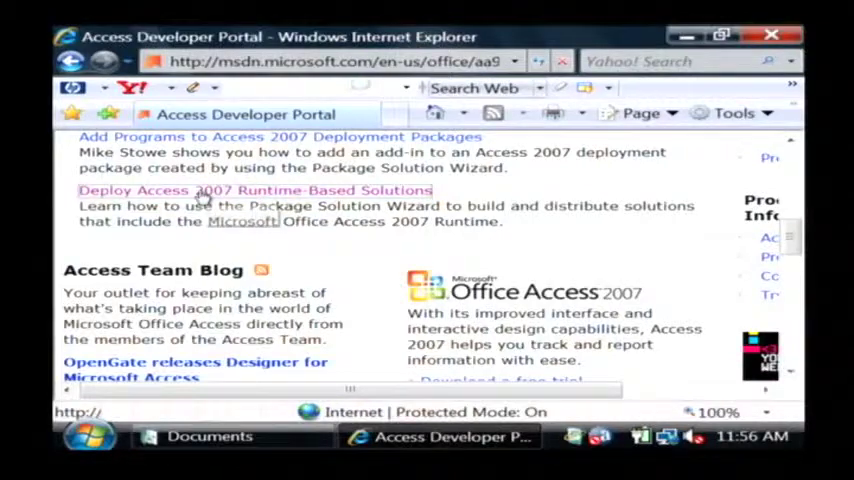
- Follow the 'Deploy Access 2007 Runtime-Based Solutions' link and scroll through the article
{"action": "left_click", "coordinate": [253, 190]}
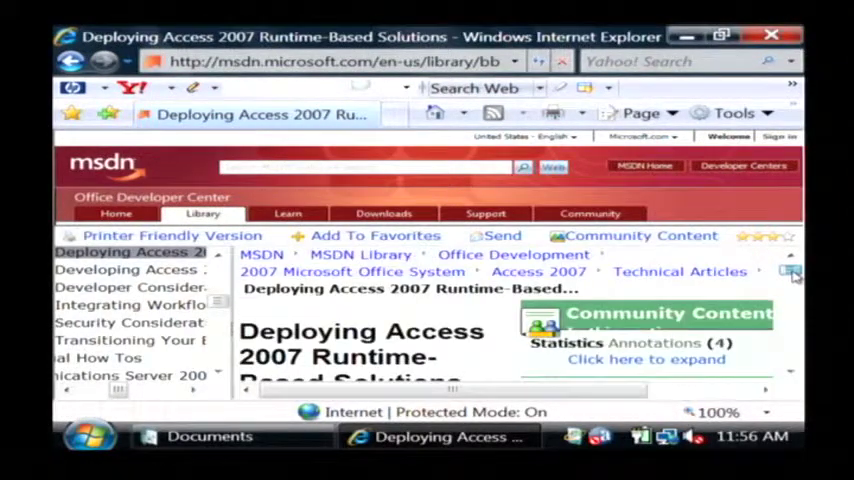
{"action": "scroll", "scroll_direction": "down", "scroll_amount": 3}
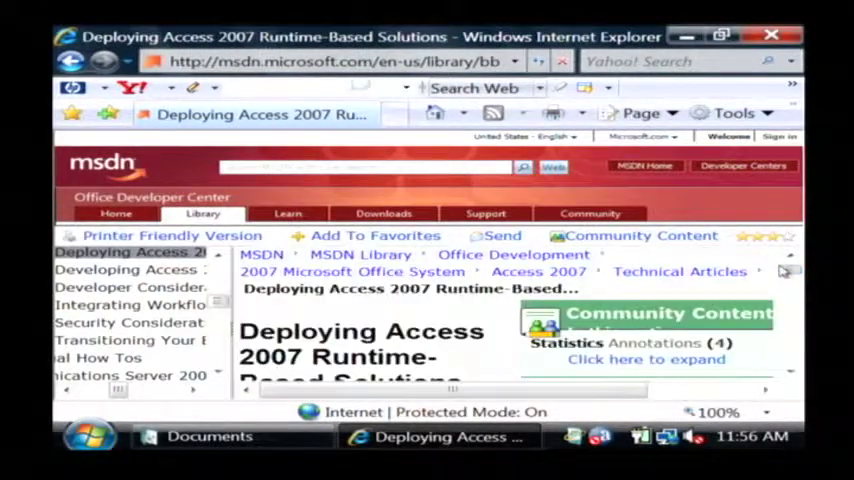
{"action": "mouse_move", "coordinate": [792, 290]}
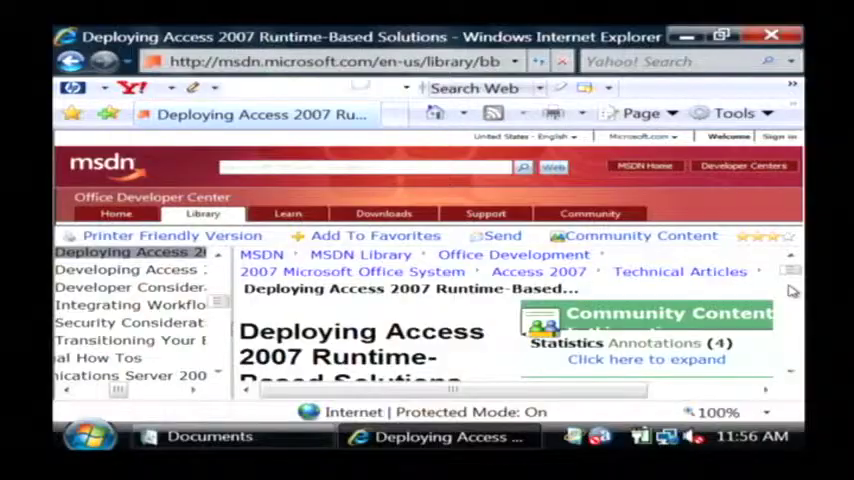